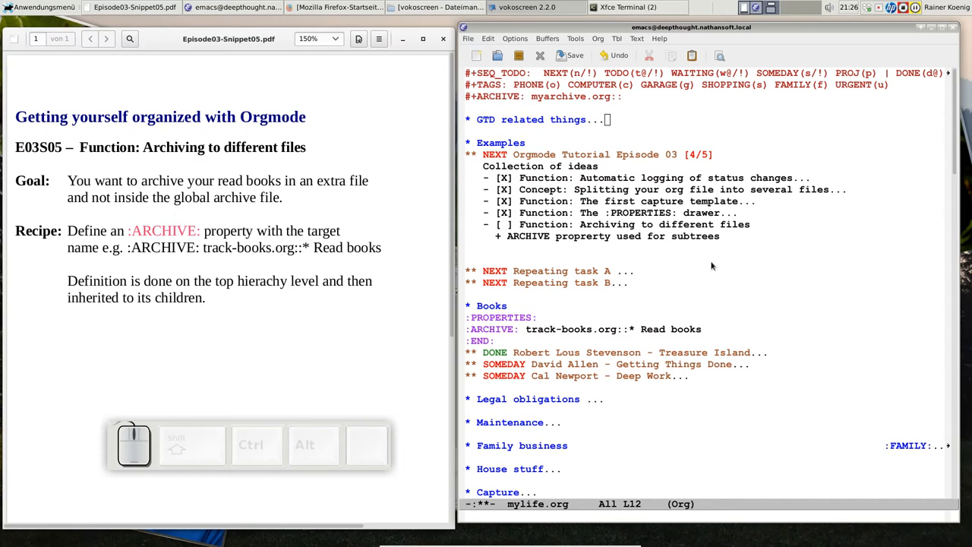
mouse_move(661, 350)
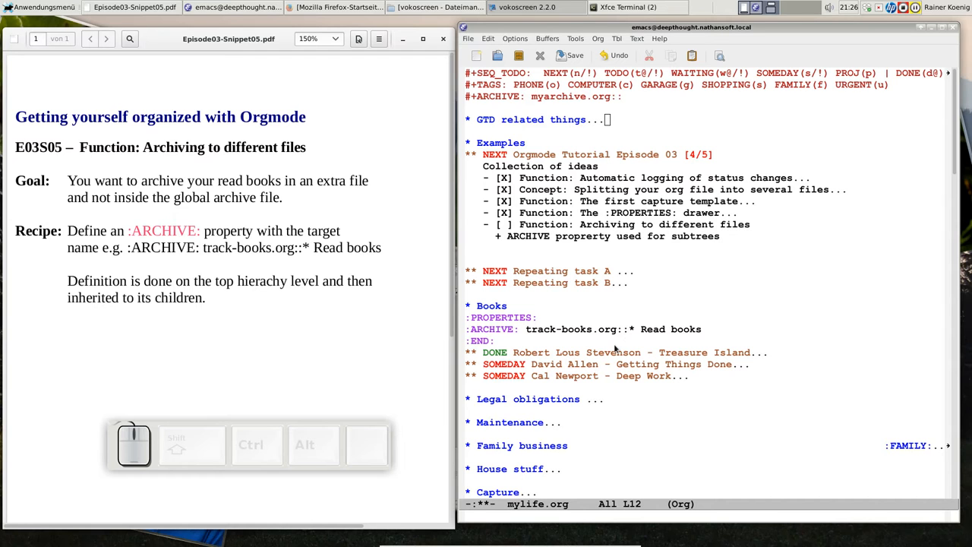
mouse_move(486, 420)
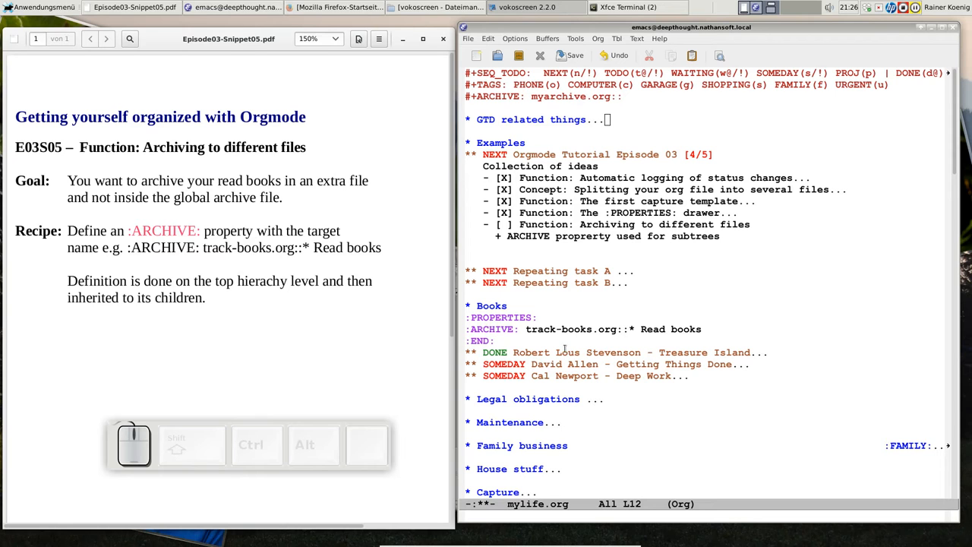
mouse_move(755, 368)
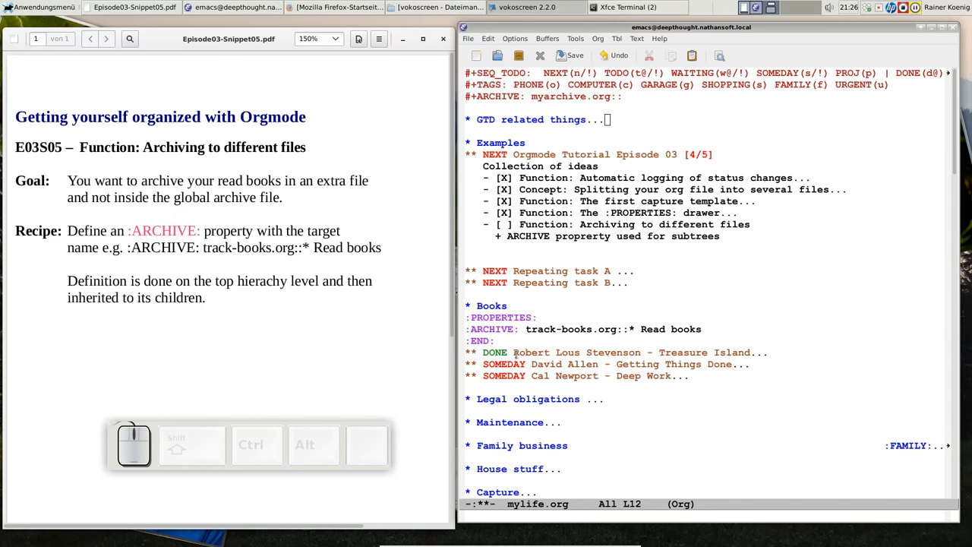
mouse_move(434, 82)
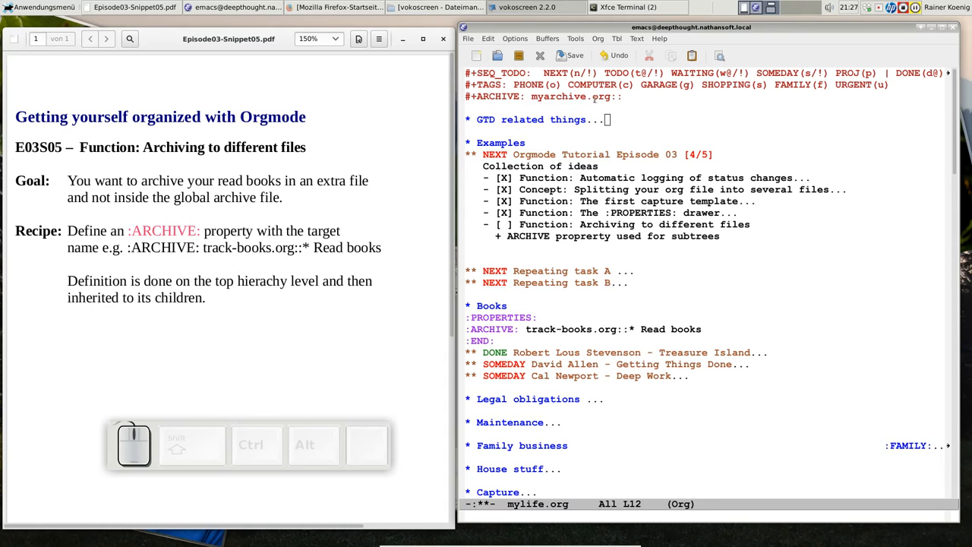
mouse_move(667, 112)
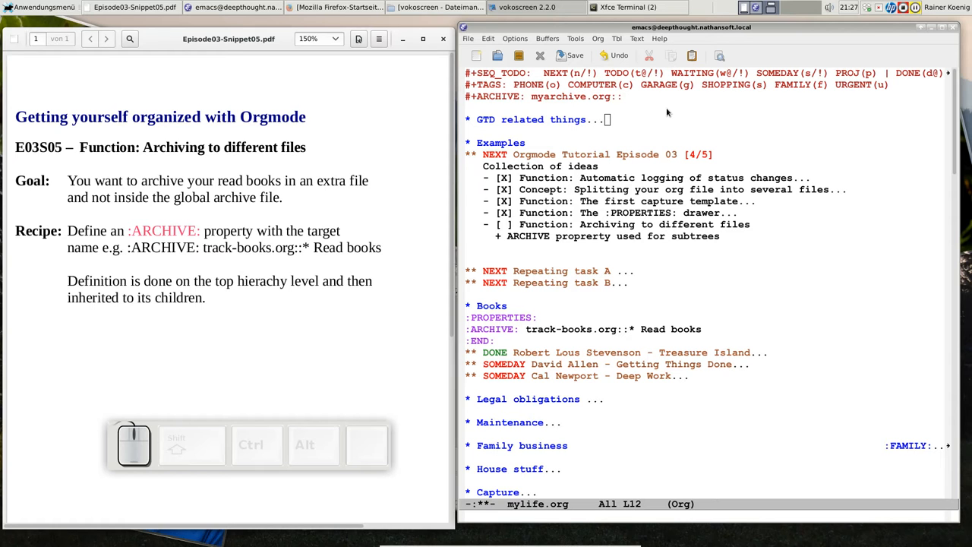
mouse_move(627, 272)
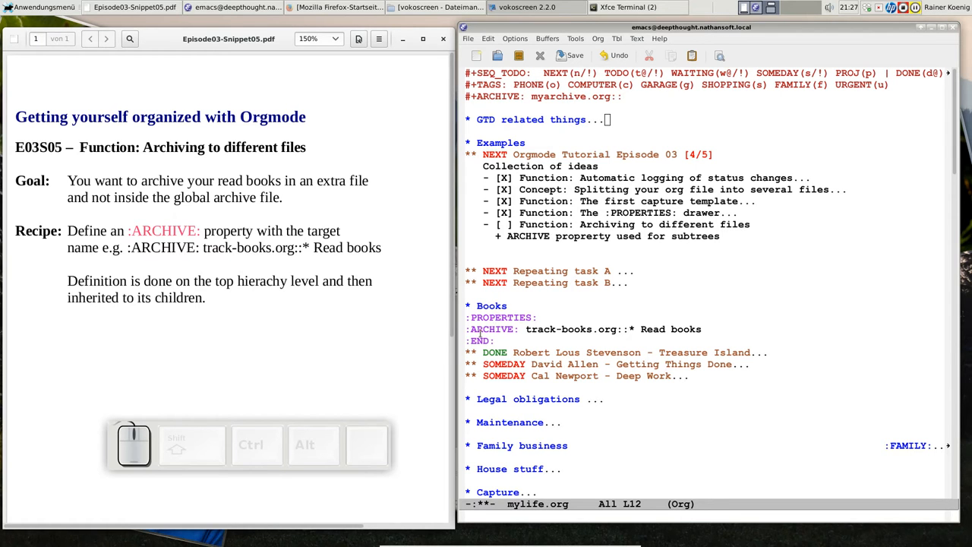
Step: Archive the DONE Treasure Island entry from Books into track-books.org and save mylife.org
key("Tab")
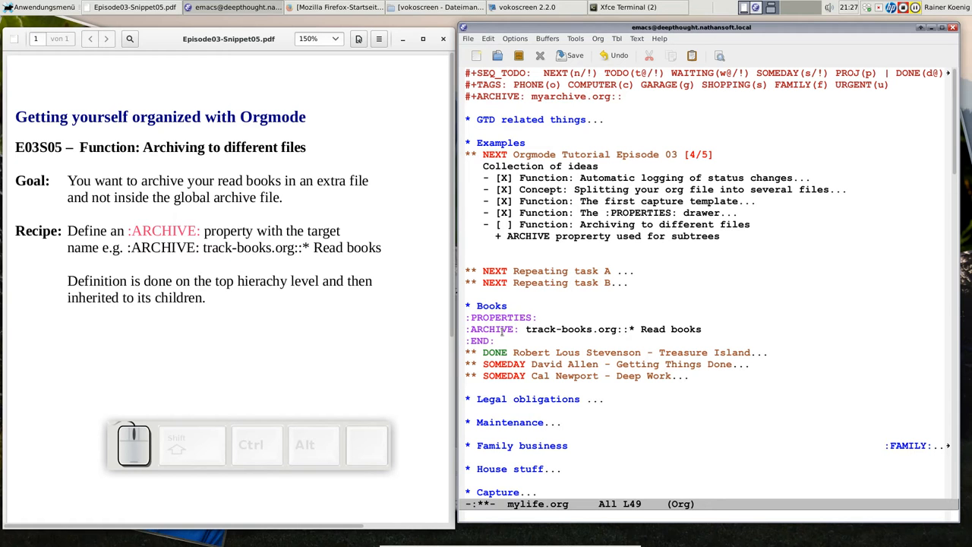
mouse_move(520, 315)
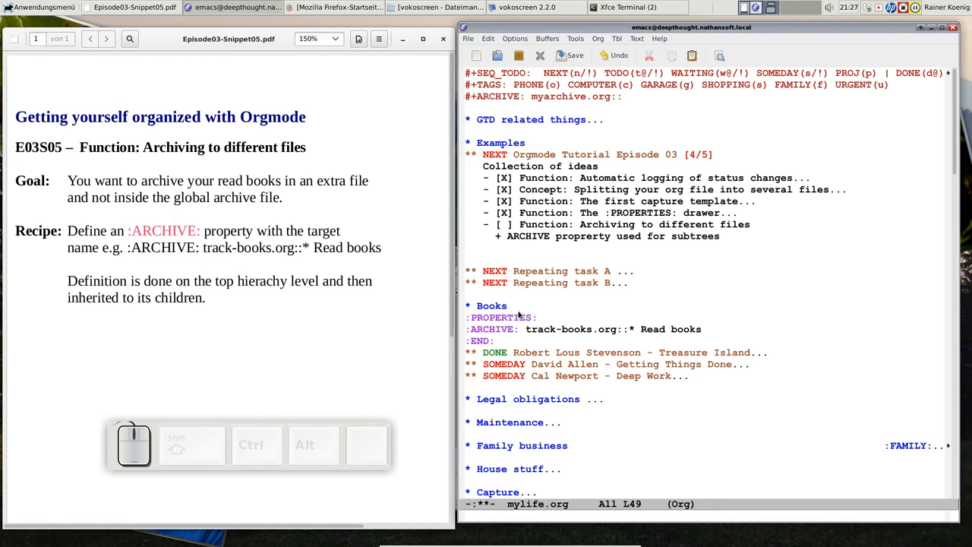
mouse_move(660, 322)
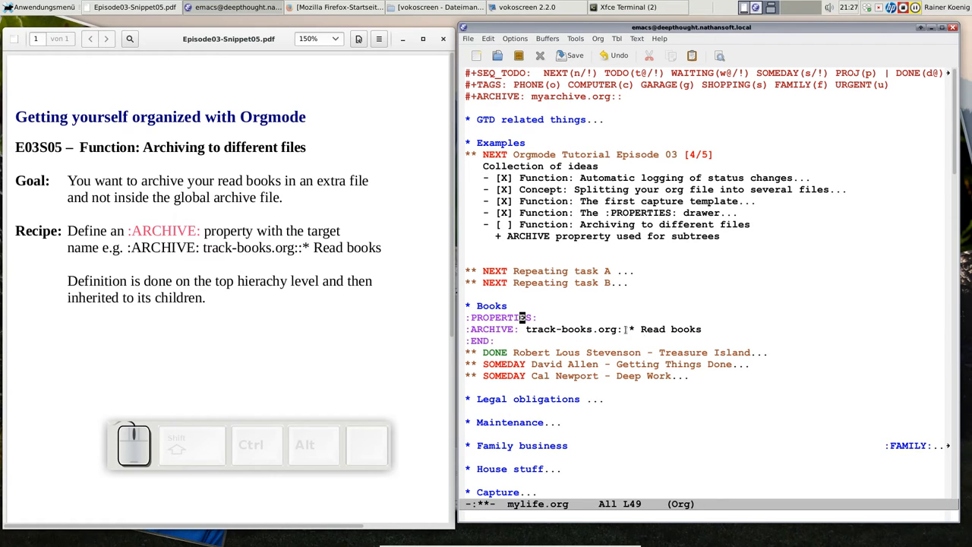
mouse_move(755, 328)
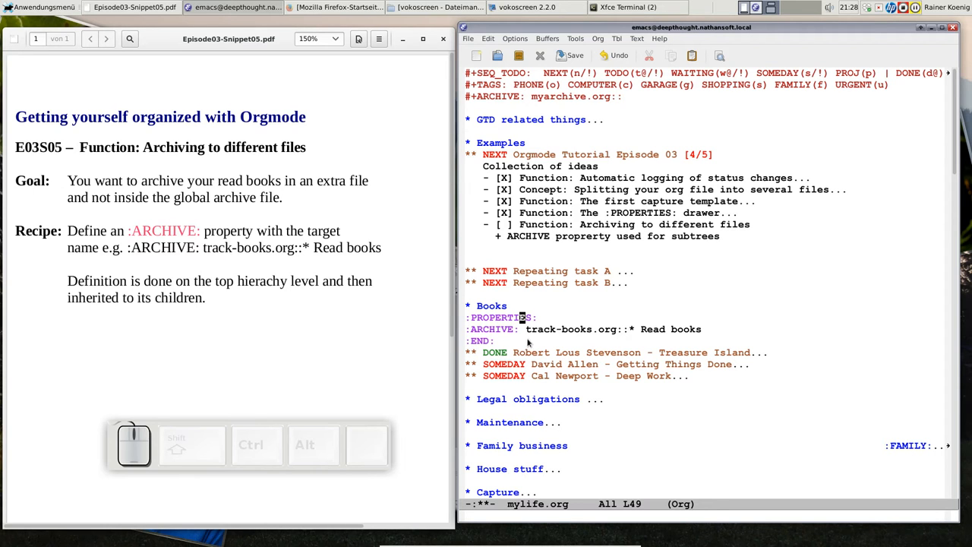
mouse_move(712, 350)
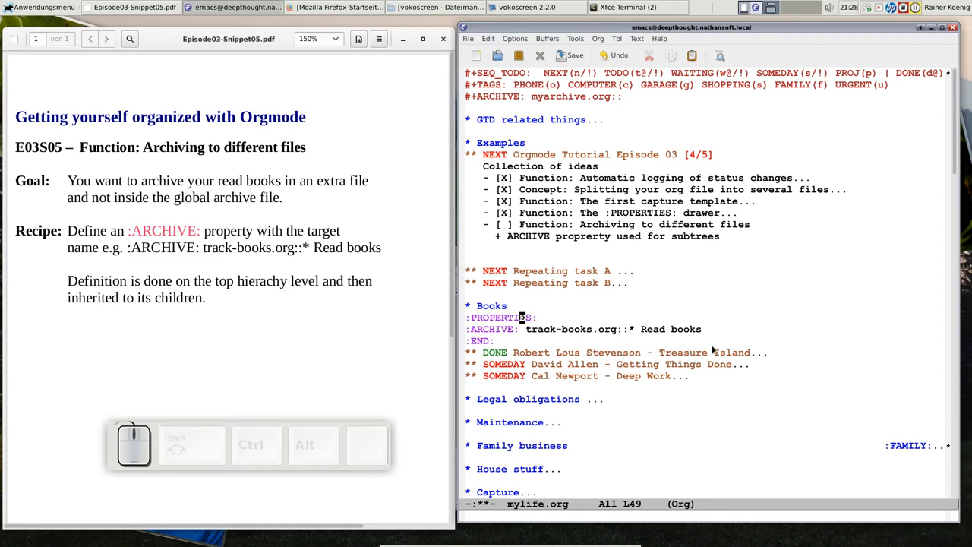
mouse_move(665, 287)
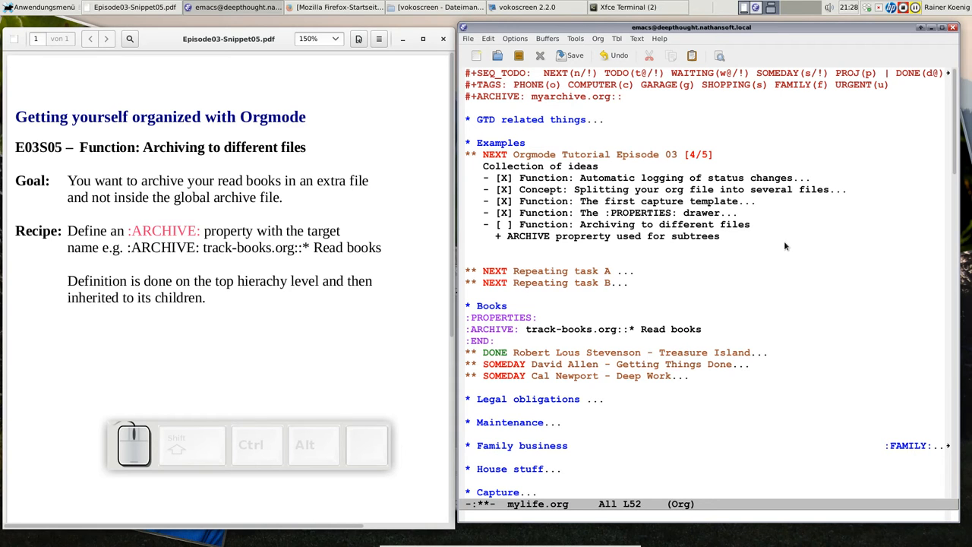
key("ctrl")
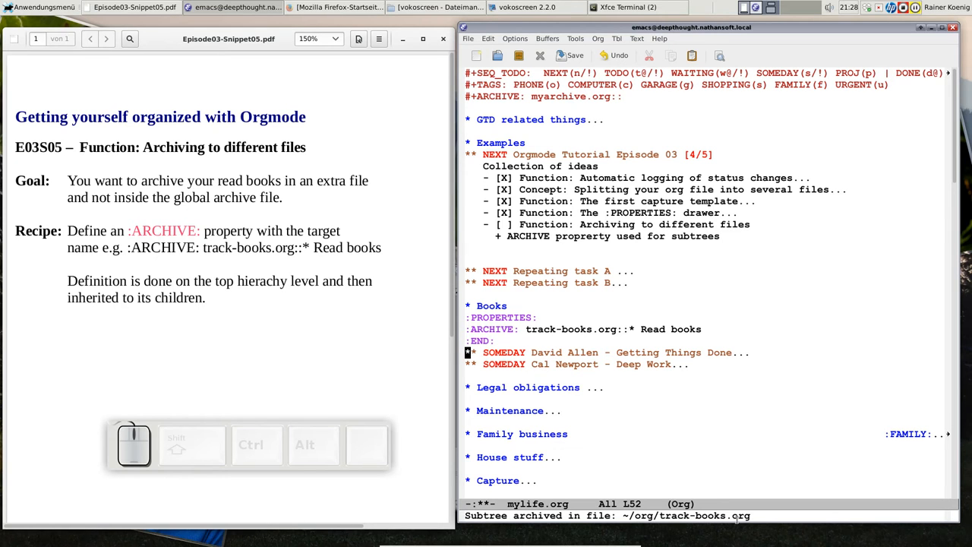
mouse_move(771, 467)
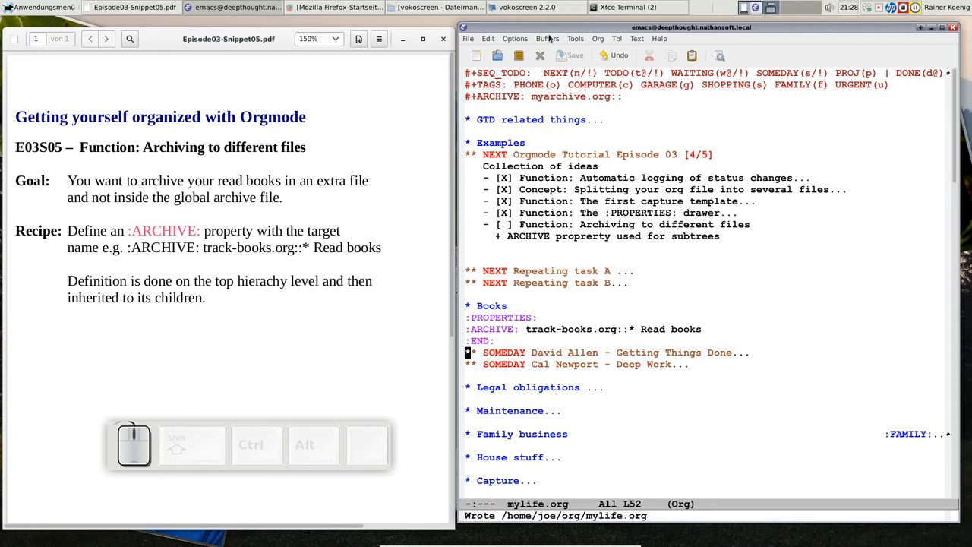
Step: Switch to track-books.org to view Treasure Island under 'Read books'
left_click(547, 38)
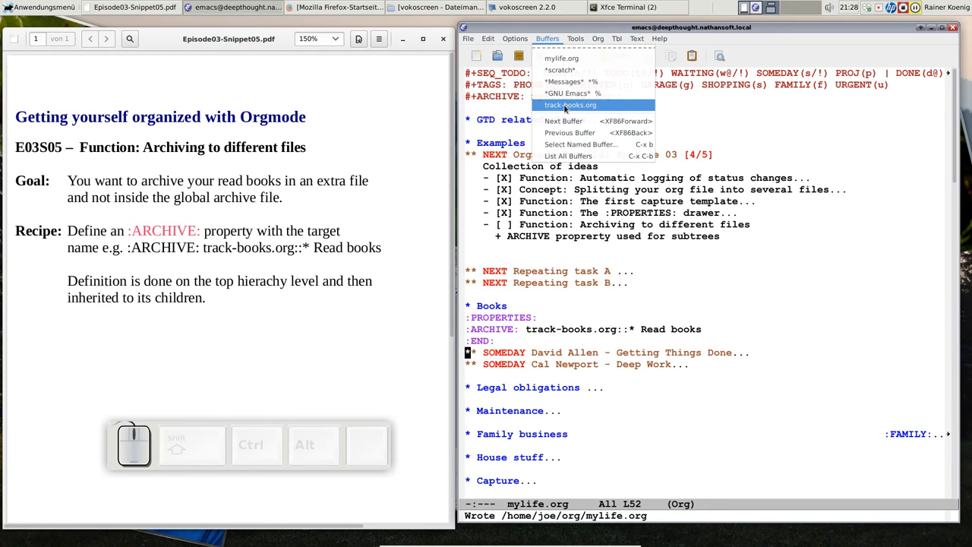
left_click(570, 105)
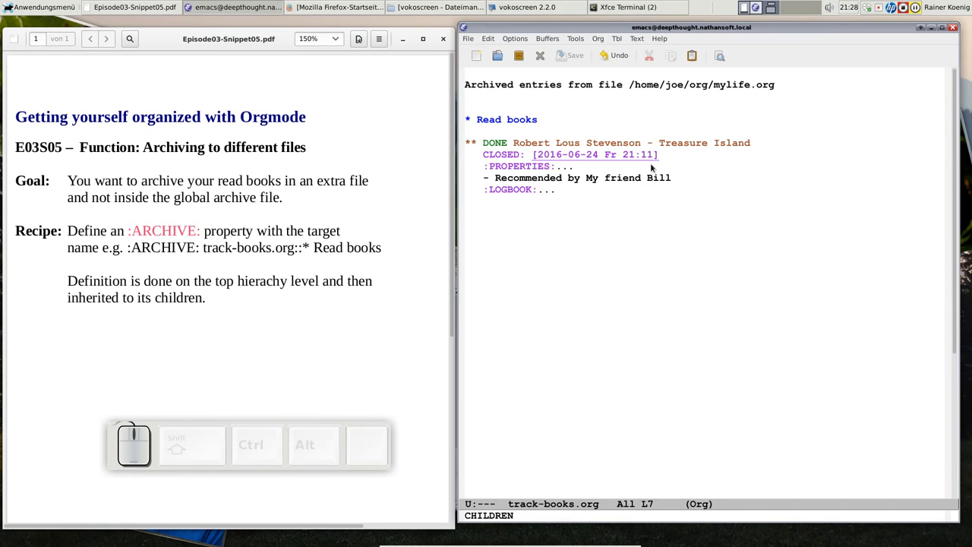
mouse_move(381, 257)
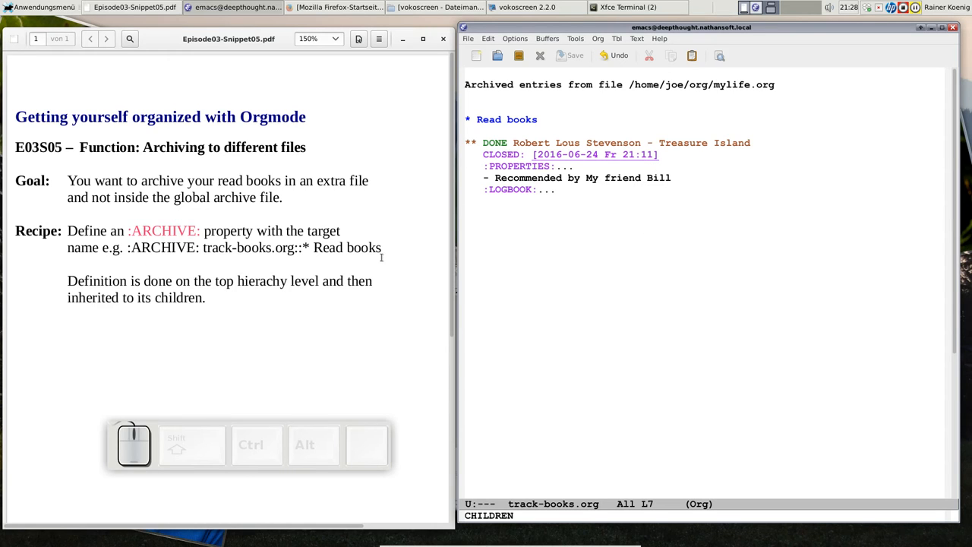
mouse_move(587, 319)
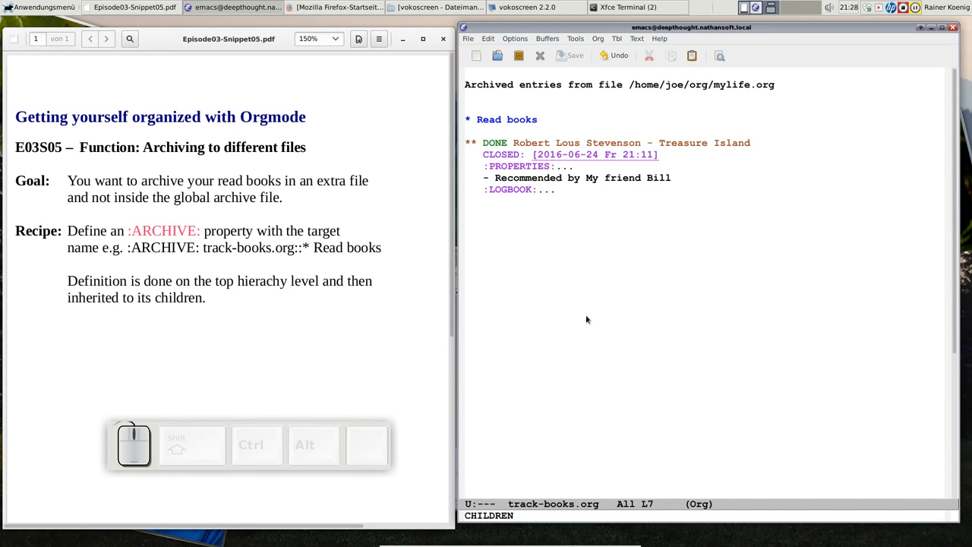
mouse_move(660, 401)
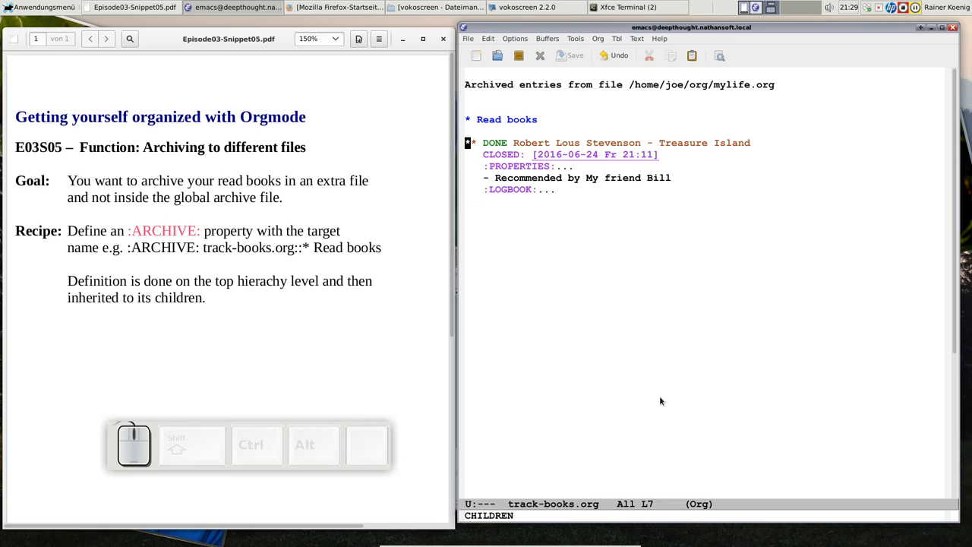
Step: Unfold the Treasure Island entry's PROPERTIES and LOGBOOK drawers
key("Down")
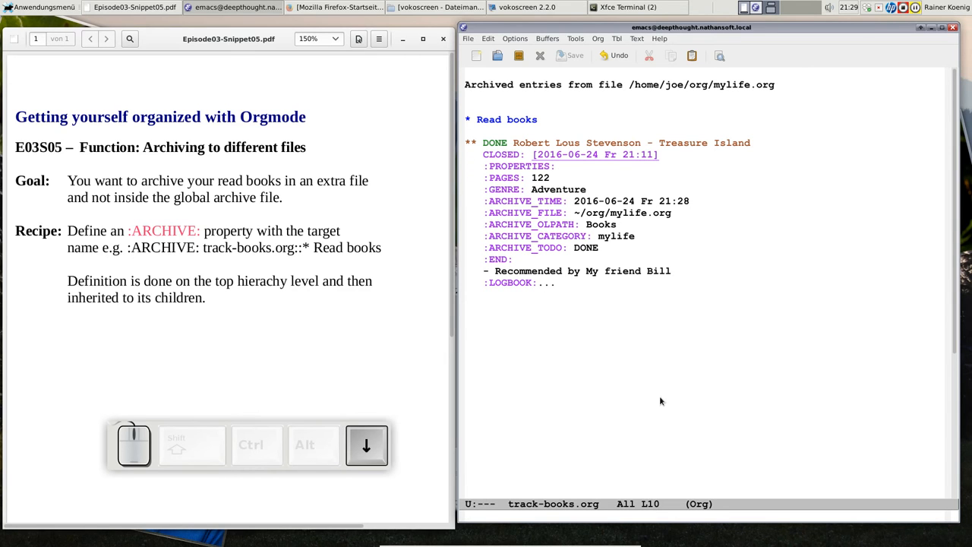
key("Down")
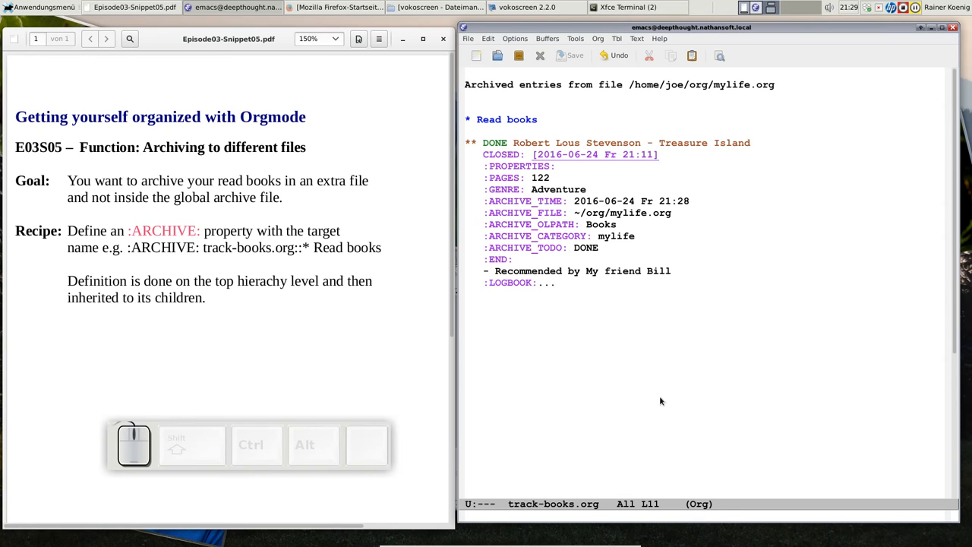
key("Down")
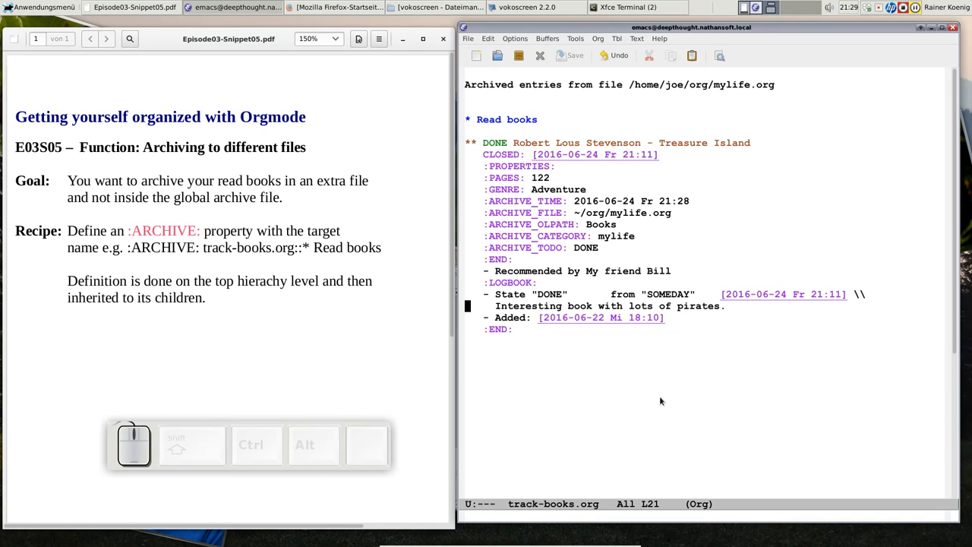
mouse_move(833, 315)
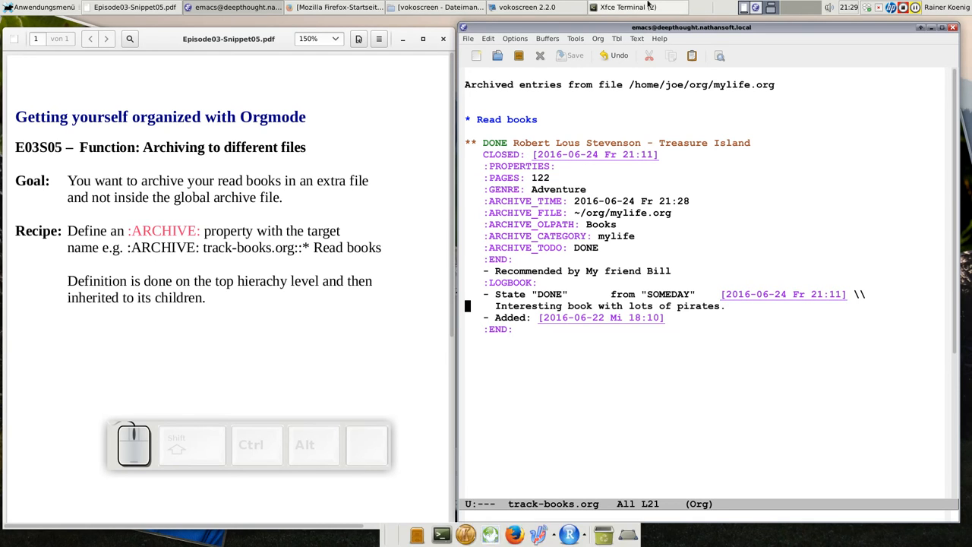
Step: Switch back to mylife.org via the Buffers menu
left_click(547, 38)
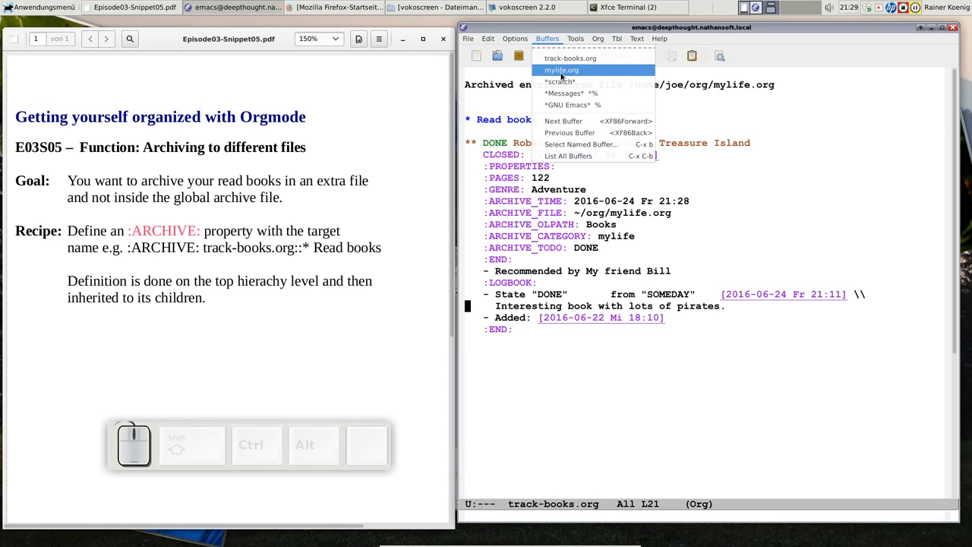
left_click(560, 70)
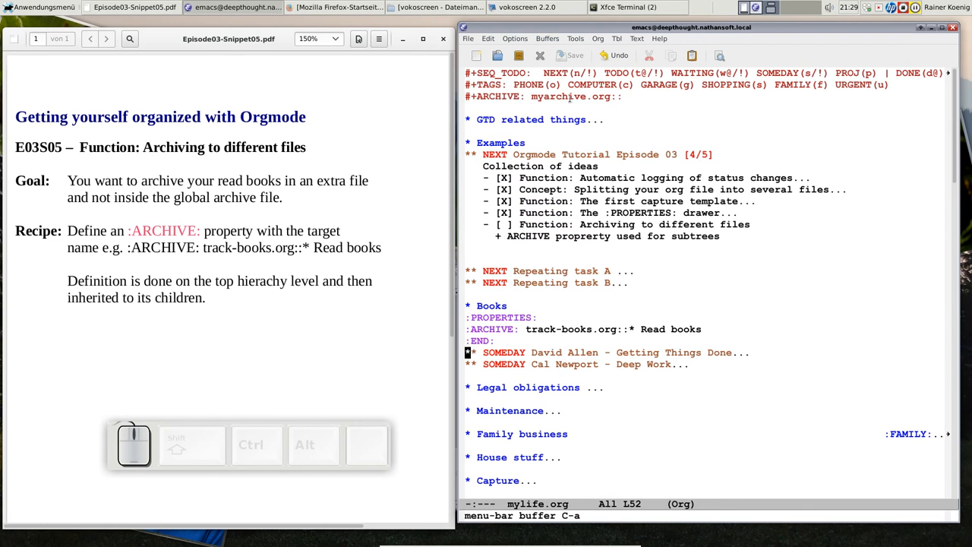
mouse_move(630, 252)
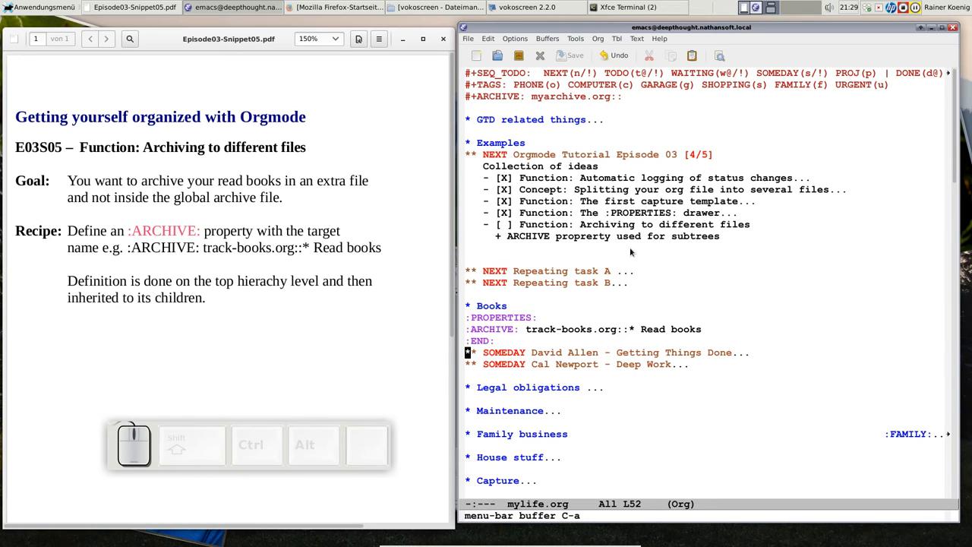
mouse_move(532, 131)
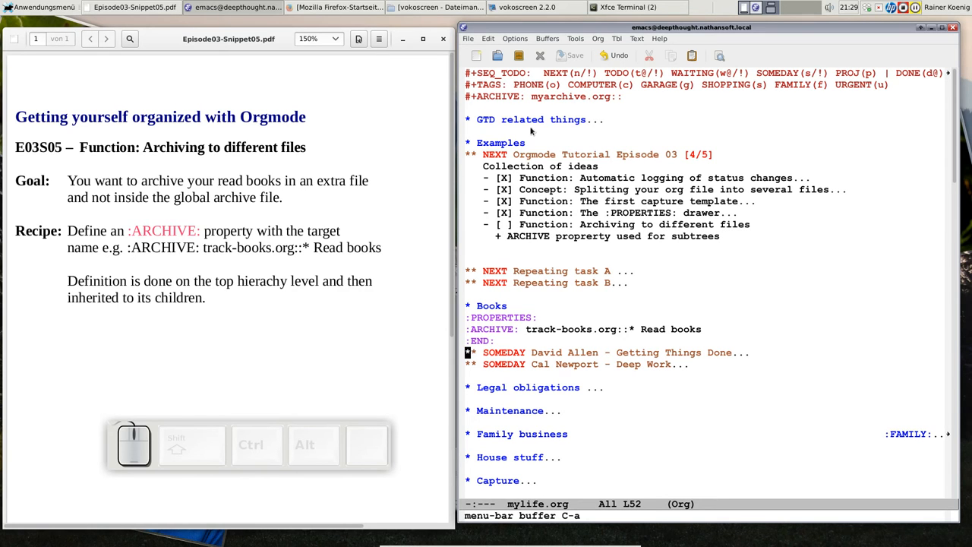
mouse_move(678, 103)
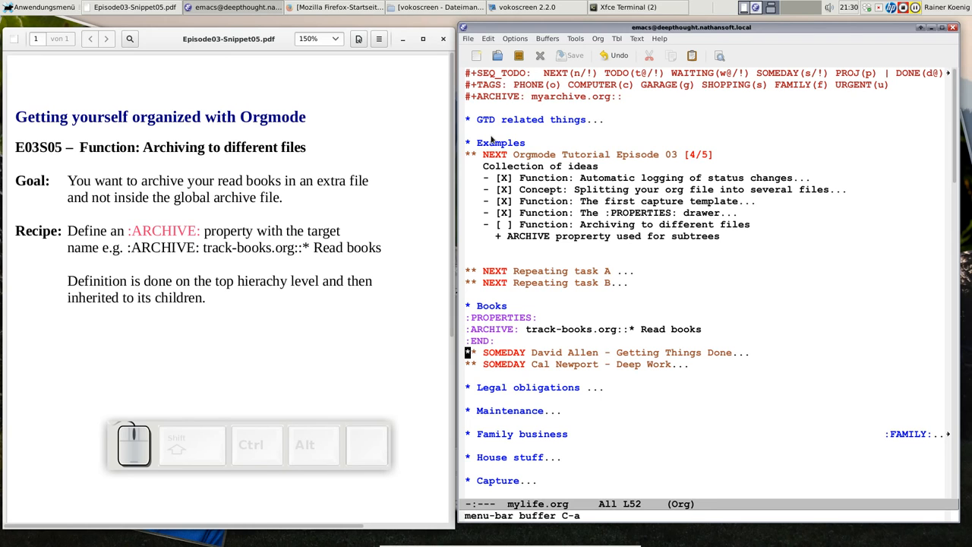
mouse_move(541, 295)
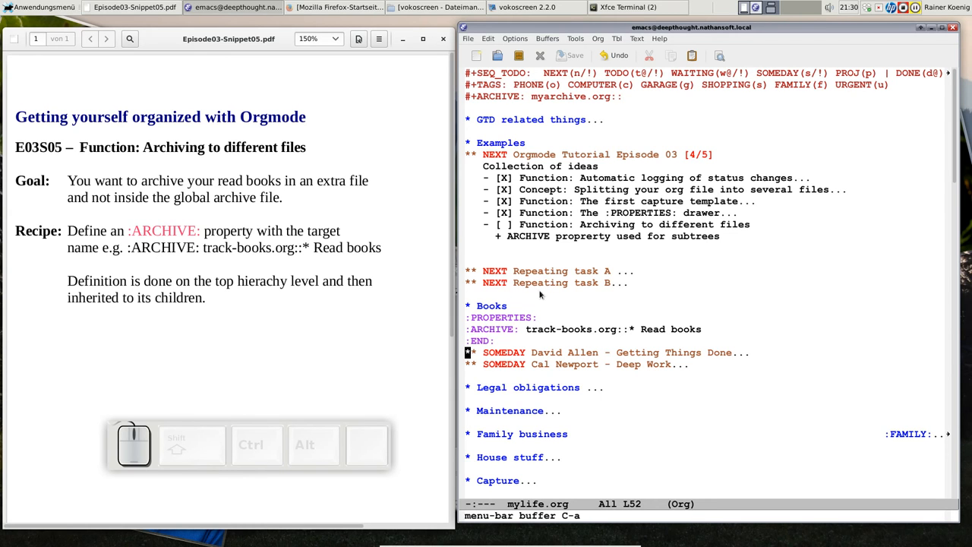
mouse_move(544, 294)
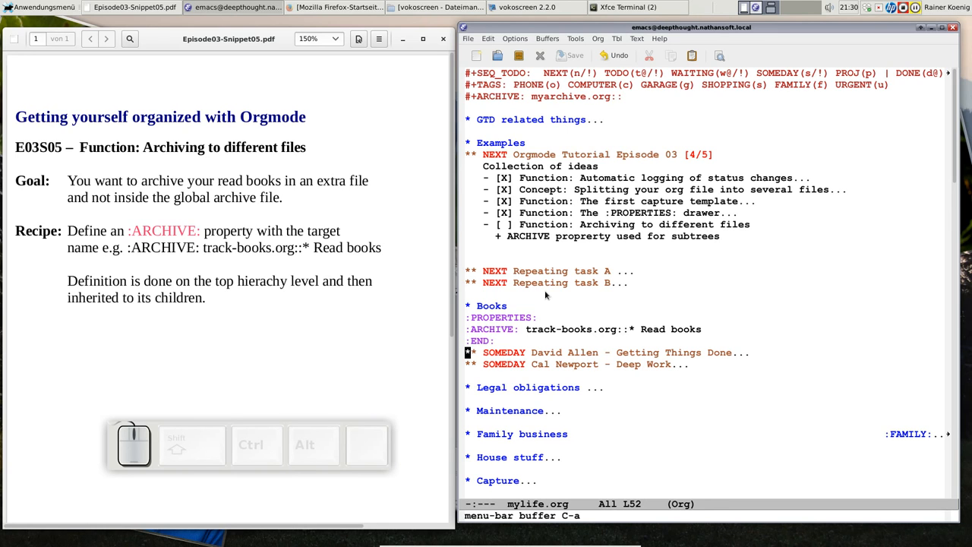
mouse_move(651, 320)
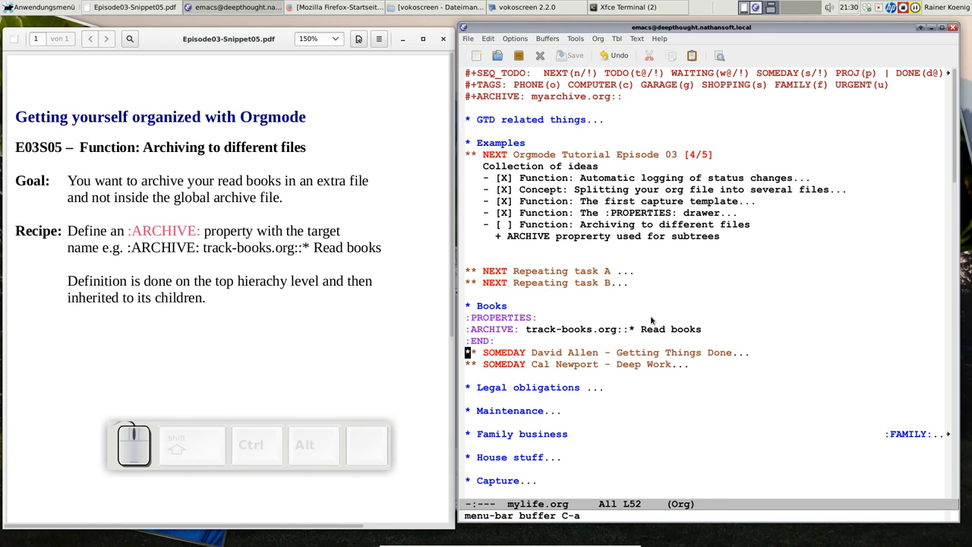
mouse_move(572, 304)
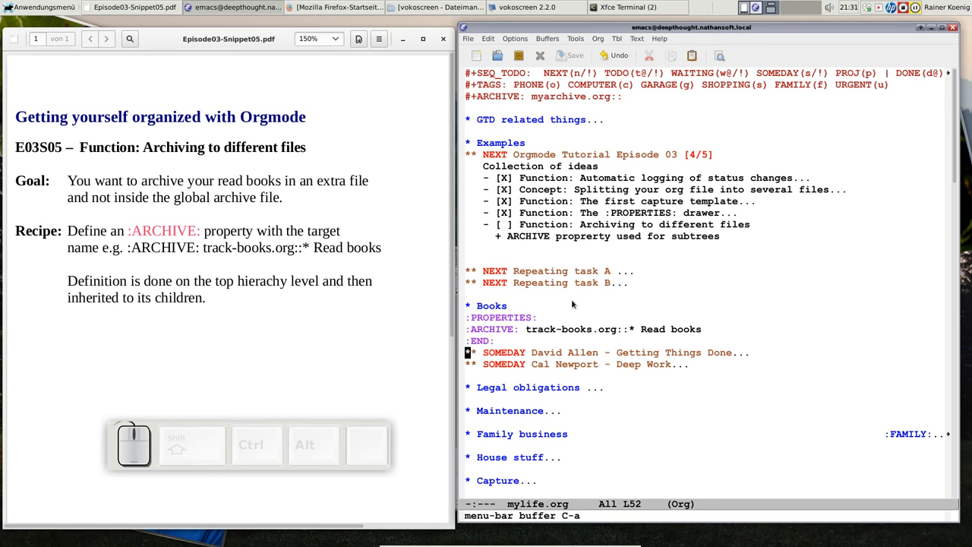
mouse_move(564, 41)
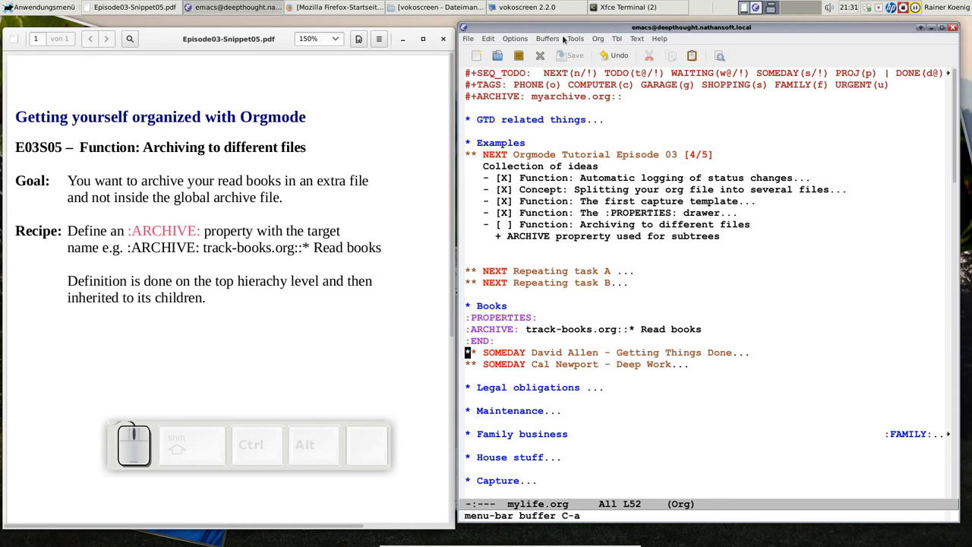
mouse_move(518, 107)
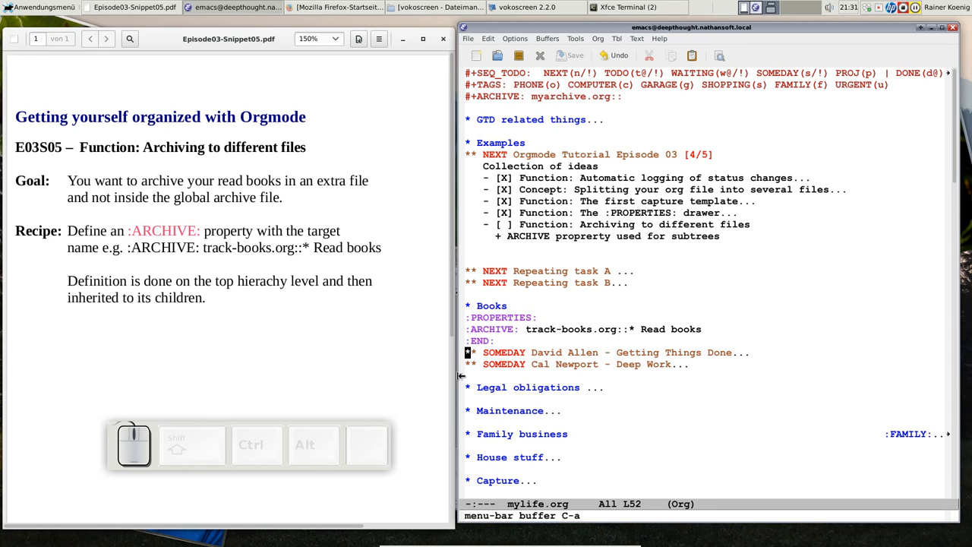
mouse_move(518, 341)
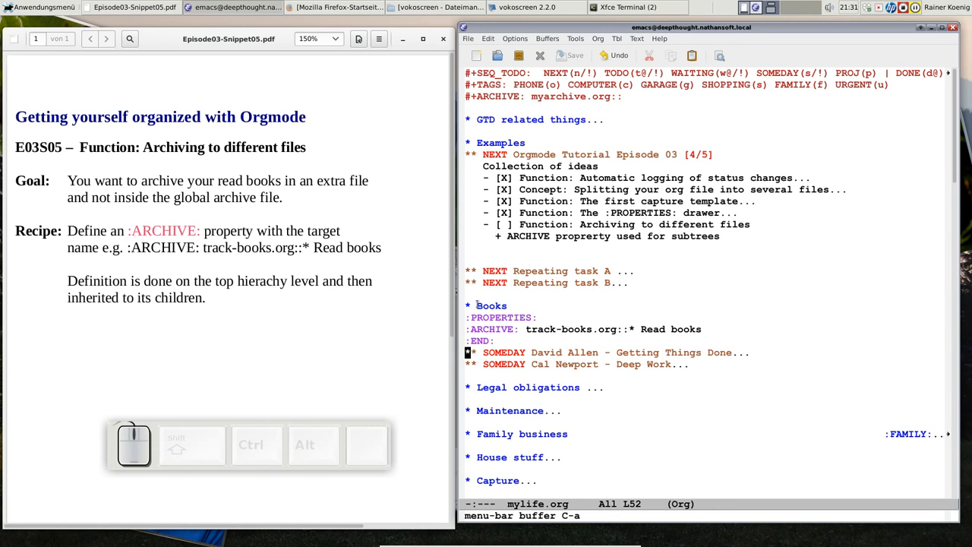
mouse_move(638, 387)
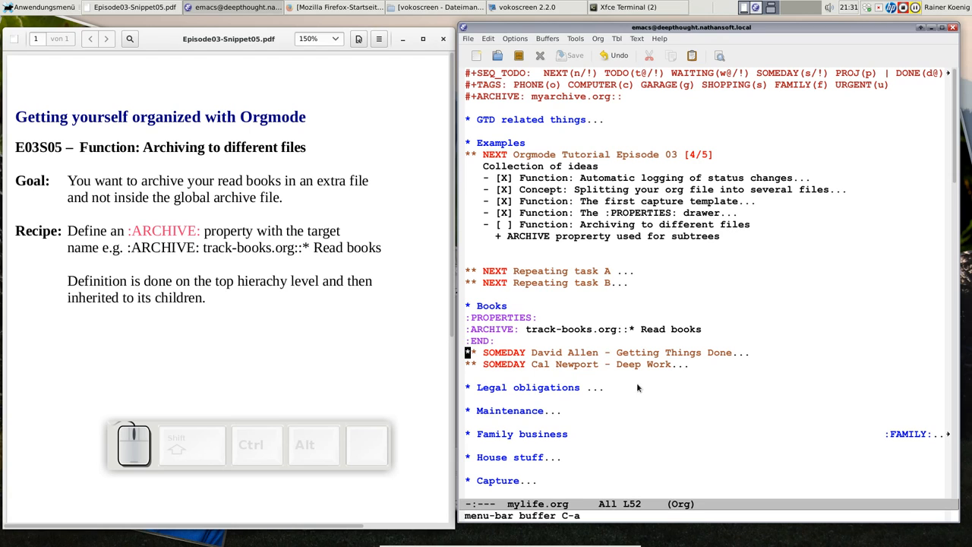